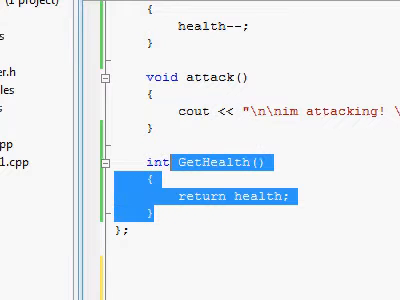
- Write the statement x = a.GetHealth(); on the empty line in main()
{"action": "scroll", "scroll_direction": "down", "scroll_amount": 3}
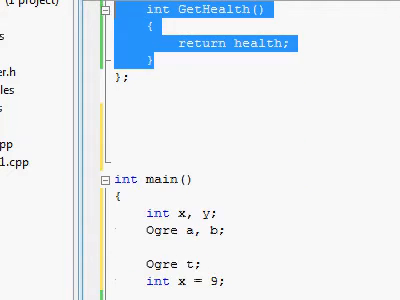
{"action": "scroll", "scroll_direction": "down", "scroll_amount": 3}
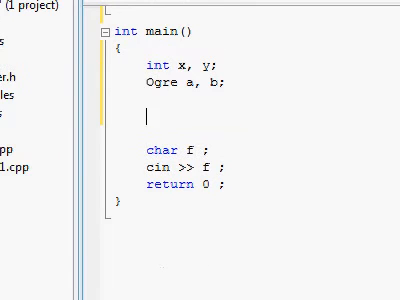
{"action": "type", "text": "a"}
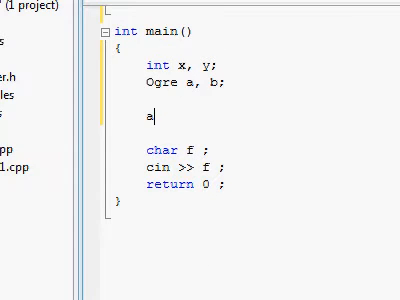
{"action": "type", "text": ".G"}
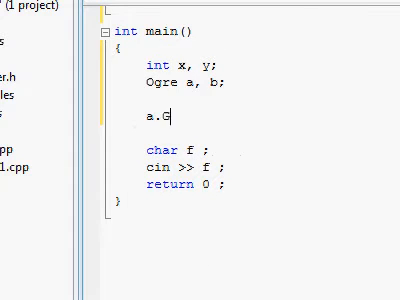
{"action": "type", "text": "etHealth"}
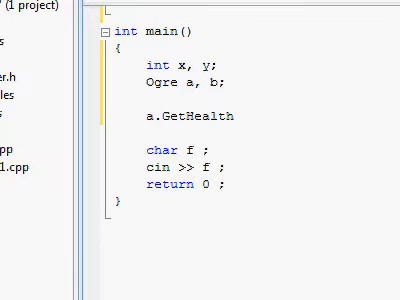
{"action": "type", "text": "();"}
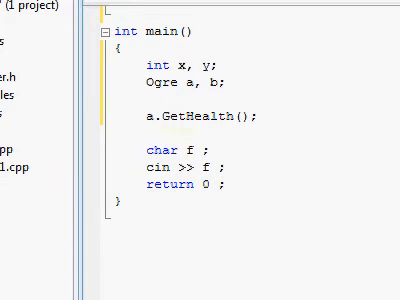
{"action": "type", "text": "x ="}
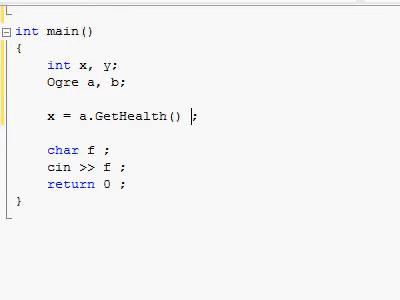
- Change the assignment to read x = (a.GetHealth() * 2);
{"action": "type", "text": "*"}
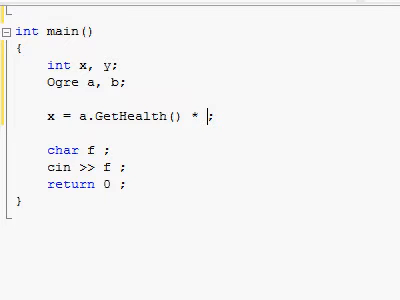
{"action": "type", "text": "2"}
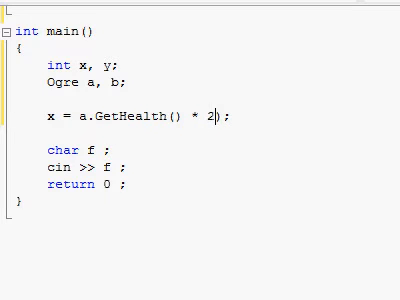
{"action": "type", "text": "("}
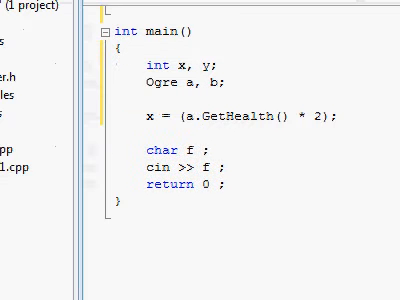
{"action": "double_click", "coordinate": [190, 72]}
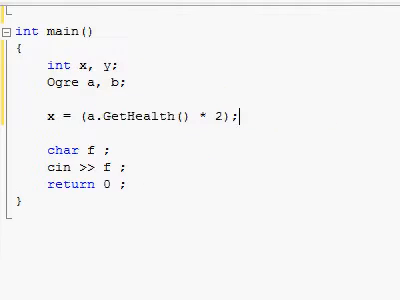
- Add a standalone GetHealth(); call on a new line below the x assignment
{"action": "type", "text": "Get"}
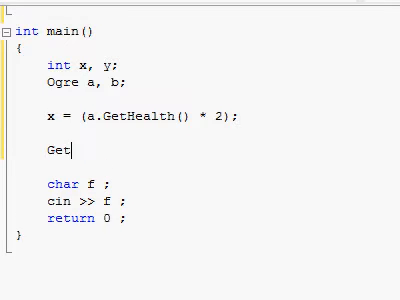
{"action": "type", "text": "Health"}
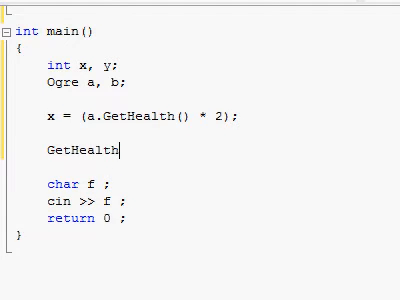
{"action": "type", "text": "();"}
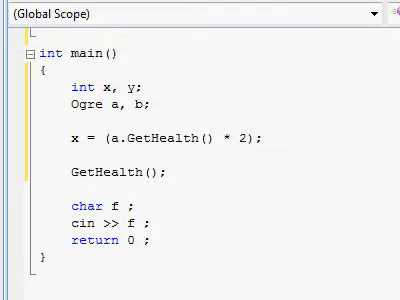
{"action": "scroll", "scroll_direction": "down", "scroll_amount": 3}
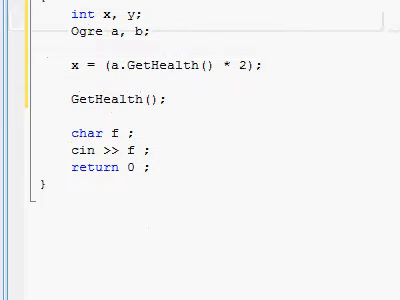
{"action": "scroll", "scroll_direction": "up", "scroll_amount": 3}
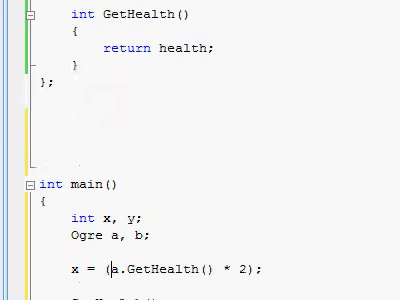
{"action": "scroll", "scroll_direction": "down", "scroll_amount": 3}
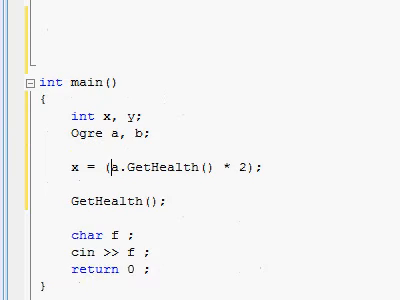
{"action": "scroll", "scroll_direction": "down", "scroll_amount": 3}
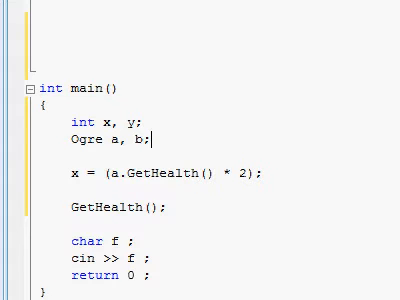
{"action": "scroll", "scroll_direction": "up", "scroll_amount": 3}
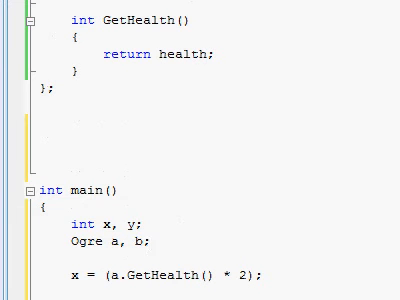
{"action": "scroll", "scroll_direction": "up", "scroll_amount": 3}
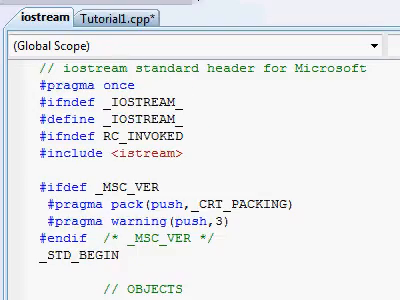
- Browse the iostream header down to its extern cin and cout declarations
{"action": "scroll", "scroll_direction": "down", "scroll_amount": 3}
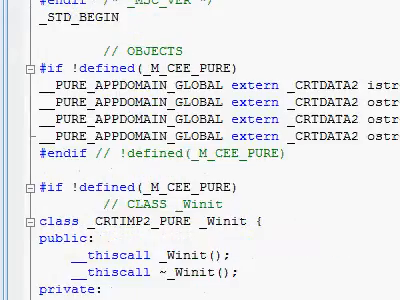
{"action": "scroll", "scroll_direction": "down", "scroll_amount": 3}
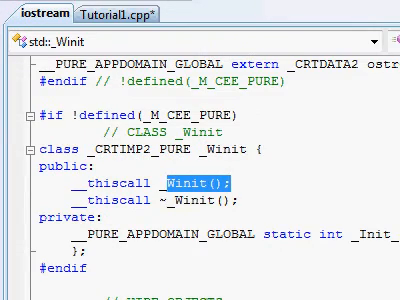
{"action": "scroll", "scroll_direction": "down", "scroll_amount": 3}
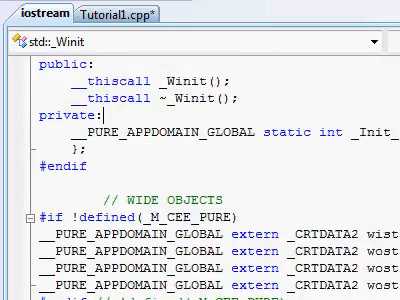
{"action": "scroll", "scroll_direction": "down", "scroll_amount": 3}
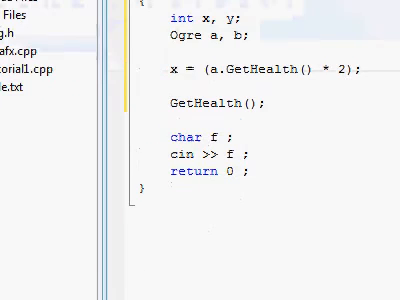
{"action": "double_click", "coordinate": [150, 159]}
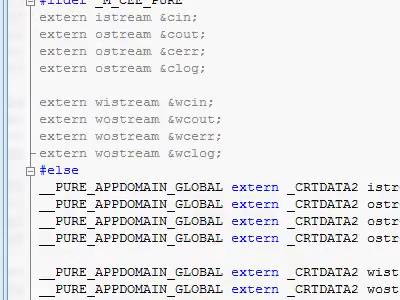
{"action": "scroll", "scroll_direction": "down", "scroll_amount": 3}
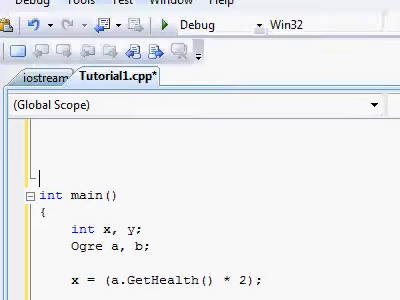
{"action": "scroll", "scroll_direction": "down", "scroll_amount": 3}
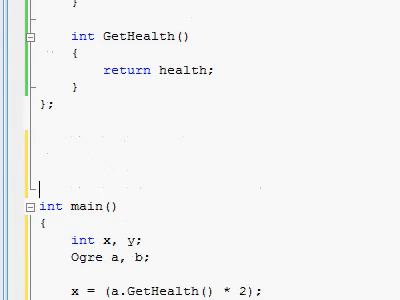
{"action": "scroll", "scroll_direction": "up", "scroll_amount": 3}
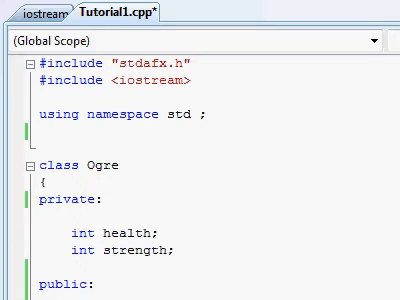
{"action": "scroll", "scroll_direction": "down", "scroll_amount": 3}
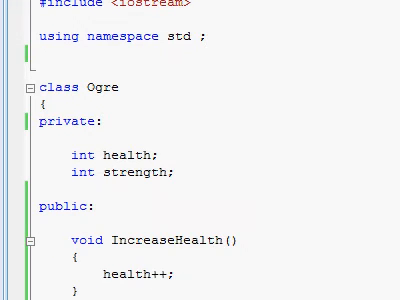
{"action": "scroll", "scroll_direction": "down", "scroll_amount": 3}
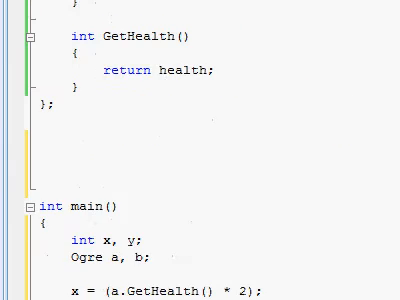
{"action": "scroll", "scroll_direction": "down", "scroll_amount": 3}
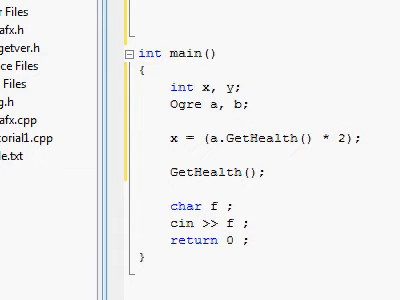
{"action": "double_click", "coordinate": [156, 87]}
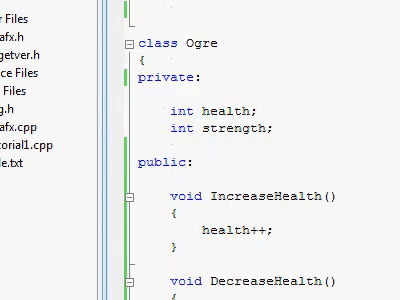
{"action": "scroll", "scroll_direction": "down", "scroll_amount": 3}
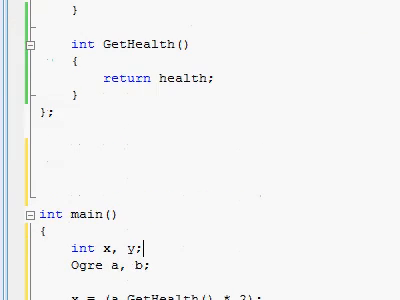
{"action": "scroll", "scroll_direction": "up", "scroll_amount": 3}
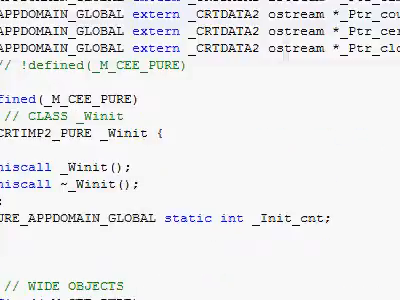
- Scroll iostream, then view Tutorial1.cpp's attack() and GetHealth() Ogre methods
{"action": "scroll", "scroll_direction": "up", "scroll_amount": 3}
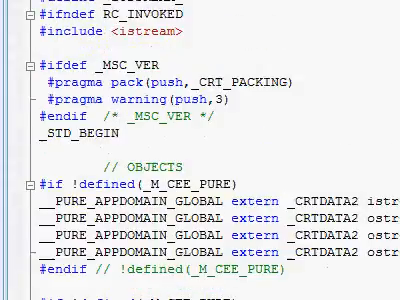
{"action": "scroll", "scroll_direction": "down", "scroll_amount": 3}
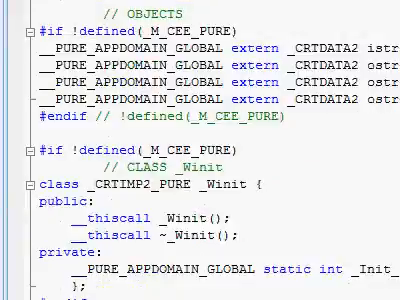
{"action": "scroll", "scroll_direction": "down", "scroll_amount": 3}
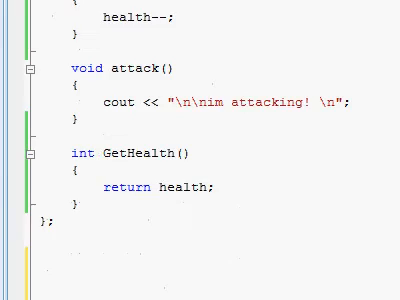
{"action": "scroll", "scroll_direction": "up", "scroll_amount": 3}
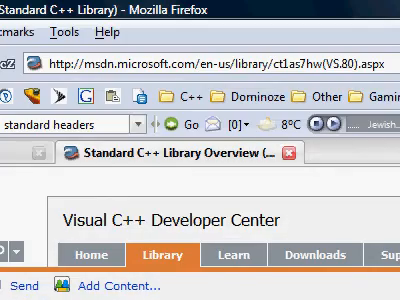
{"action": "scroll", "scroll_direction": "down", "scroll_amount": 3}
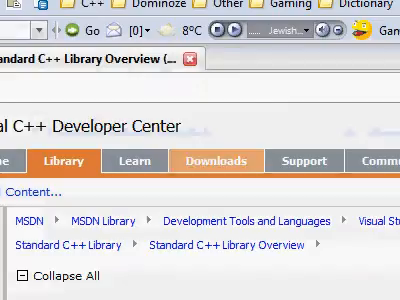
{"action": "scroll", "scroll_direction": "down", "scroll_amount": 3}
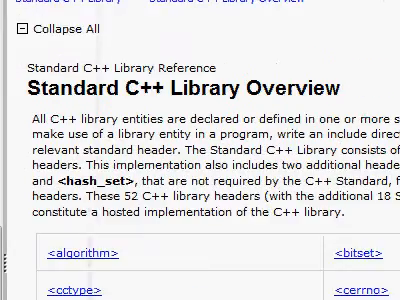
{"action": "scroll", "scroll_direction": "down", "scroll_amount": 3}
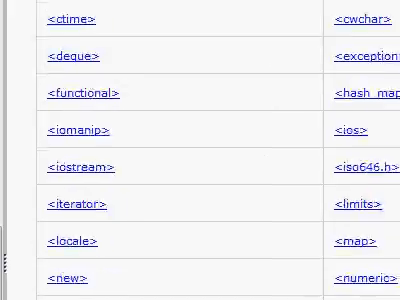
{"action": "scroll", "scroll_direction": "down", "scroll_amount": 3}
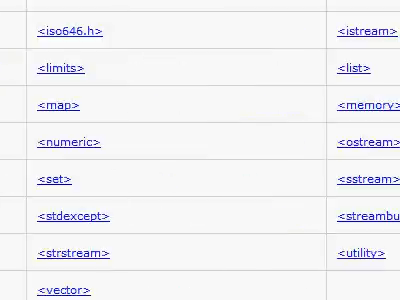
{"action": "scroll", "scroll_direction": "up", "scroll_amount": 3}
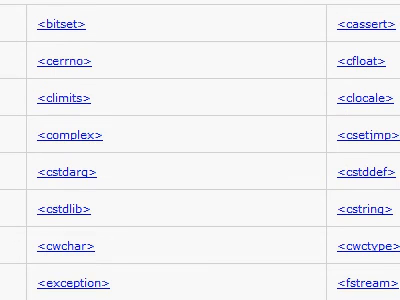
{"action": "scroll", "scroll_direction": "down", "scroll_amount": 3}
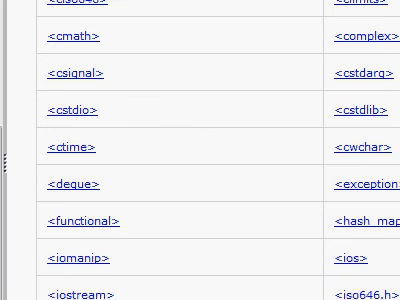
{"action": "scroll", "scroll_direction": "down", "scroll_amount": 3}
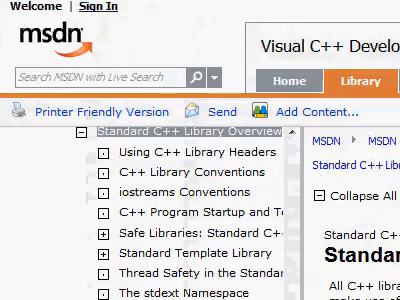
{"action": "scroll", "scroll_direction": "down", "scroll_amount": 3}
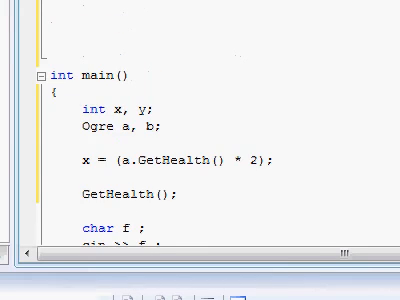
{"action": "scroll", "scroll_direction": "down", "scroll_amount": 3}
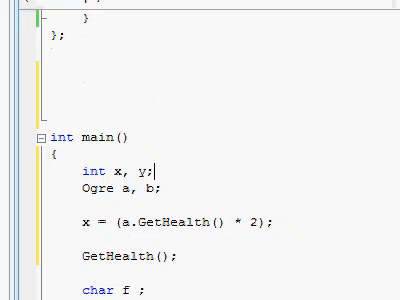
{"action": "scroll", "scroll_direction": "down", "scroll_amount": 3}
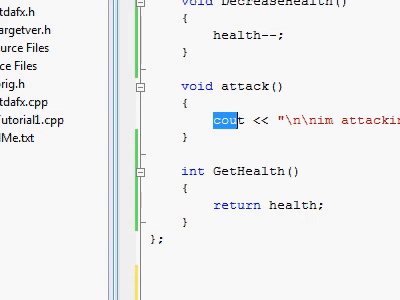
{"action": "left_click", "coordinate": [236, 120]}
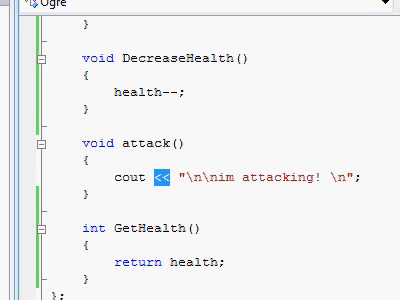
{"action": "scroll", "scroll_direction": "up", "scroll_amount": 3}
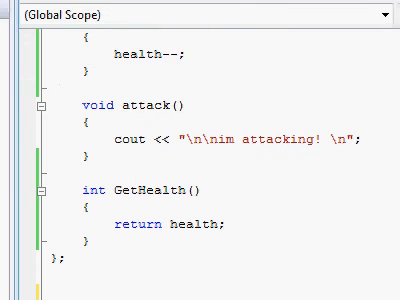
{"action": "scroll", "scroll_direction": "down", "scroll_amount": 3}
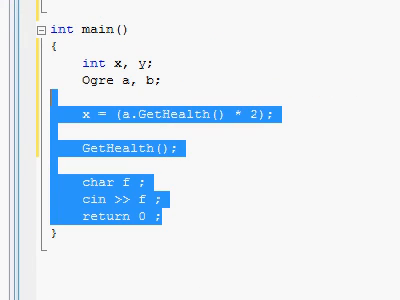
{"action": "left_click", "coordinate": [48, 10]}
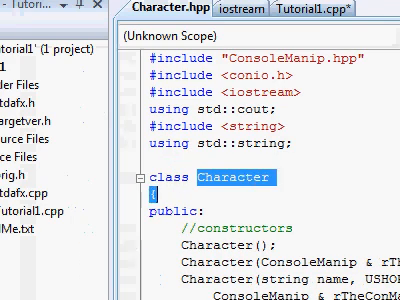
- Scroll through Character.hpp's private members and setter declarations such as buyWeapon
{"action": "scroll", "scroll_direction": "down", "scroll_amount": 3}
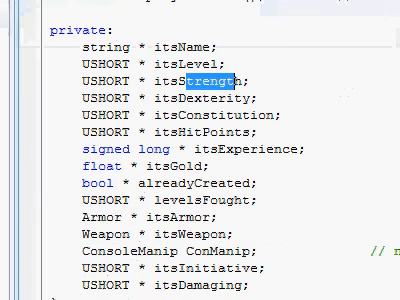
{"action": "scroll", "scroll_direction": "down", "scroll_amount": 3}
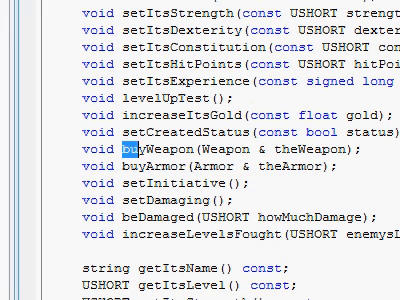